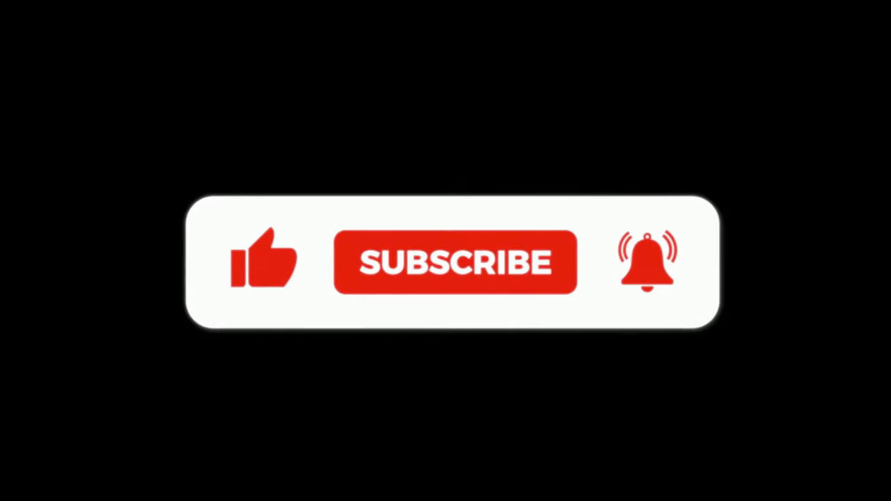
pyautogui.click(454, 262)
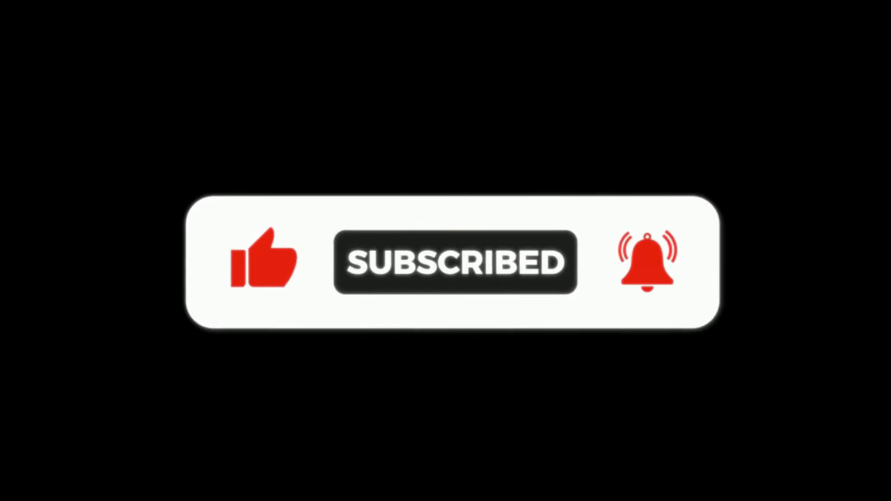